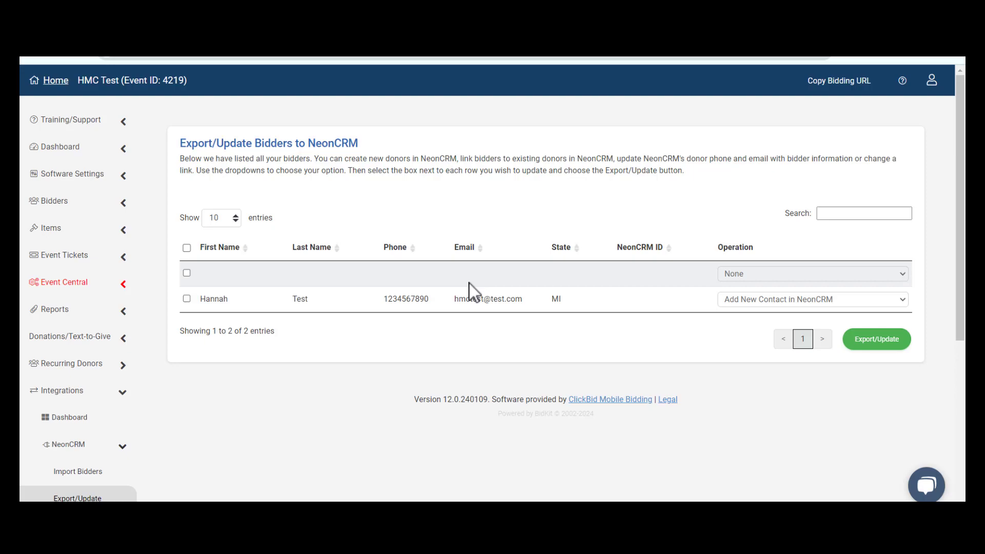
pyautogui.moveTo(179, 388)
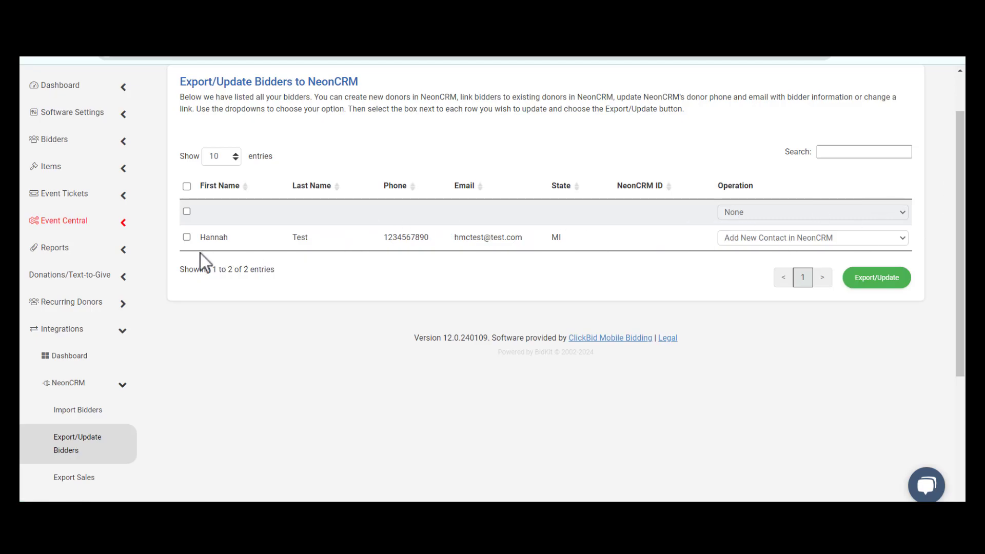
# Select Hannah Test, run Export/Update and confirm the bidder export to Neon CRM
pyautogui.click(187, 237)
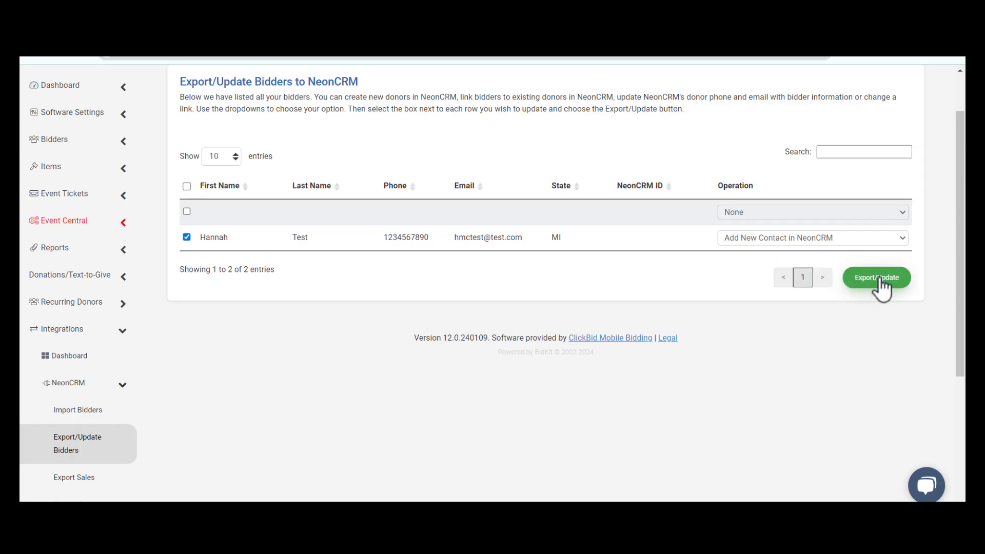
pyautogui.click(876, 277)
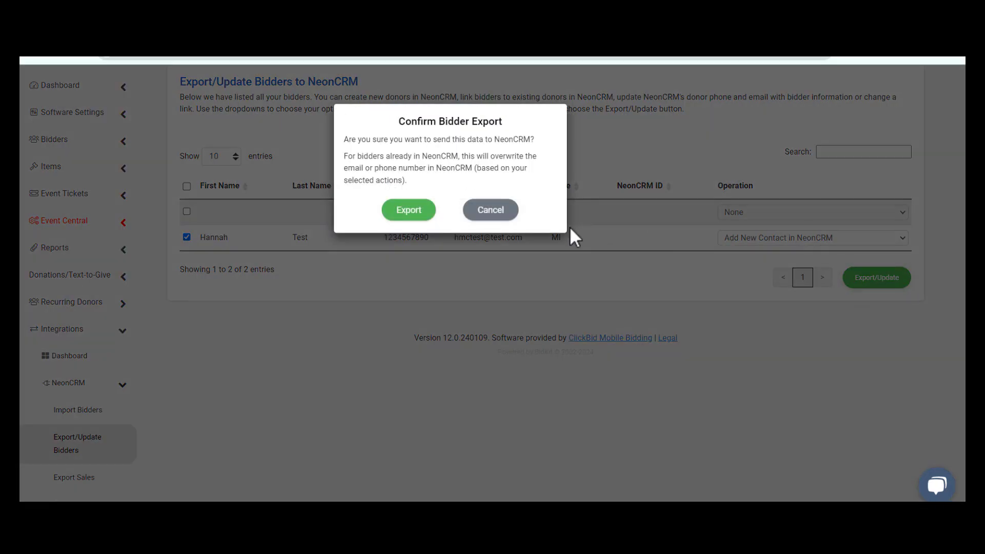
pyautogui.click(408, 210)
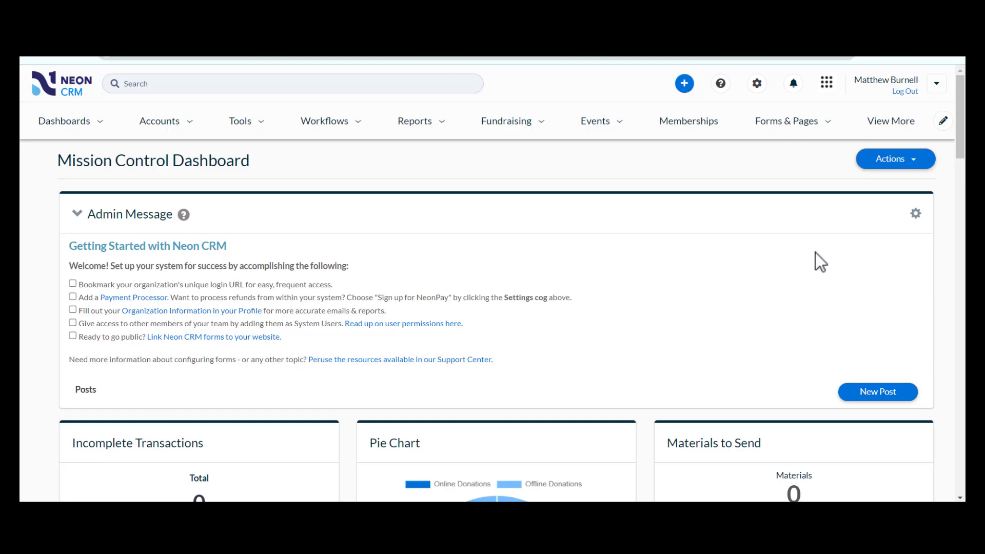
pyautogui.moveTo(217, 129)
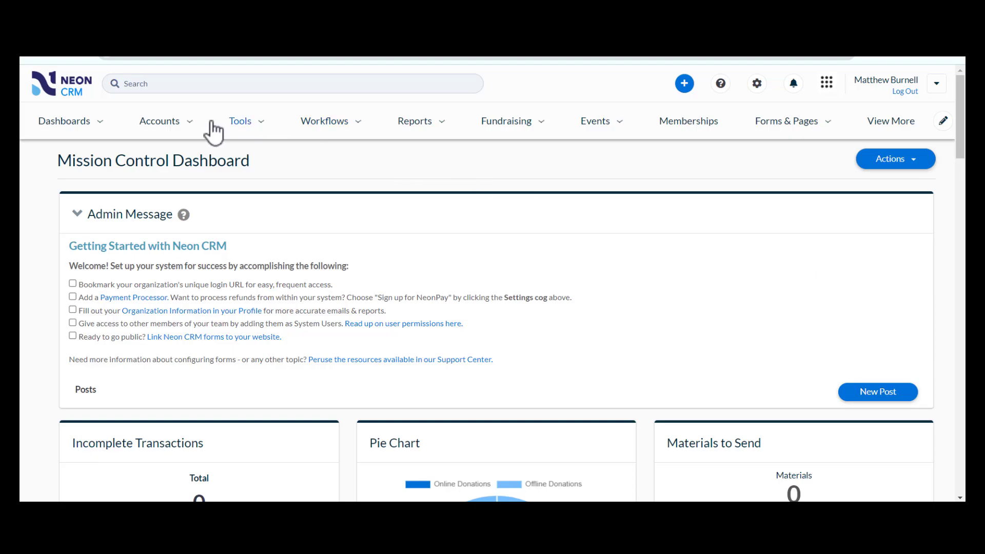
# Show the Neon CRM Accounts list with Hannah Test listed as ID 2680
pyautogui.click(160, 121)
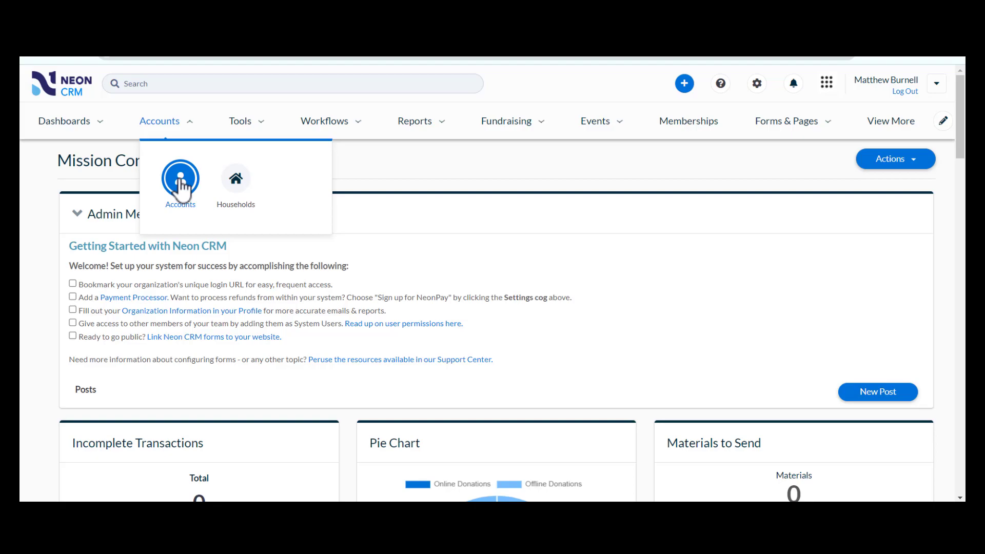
pyautogui.click(180, 177)
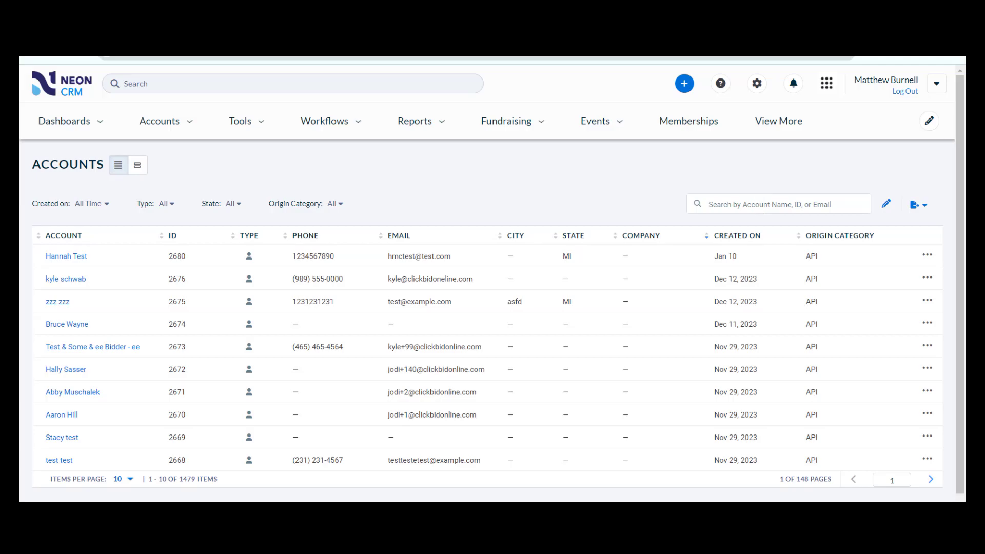
pyautogui.doubleClick(177, 256)
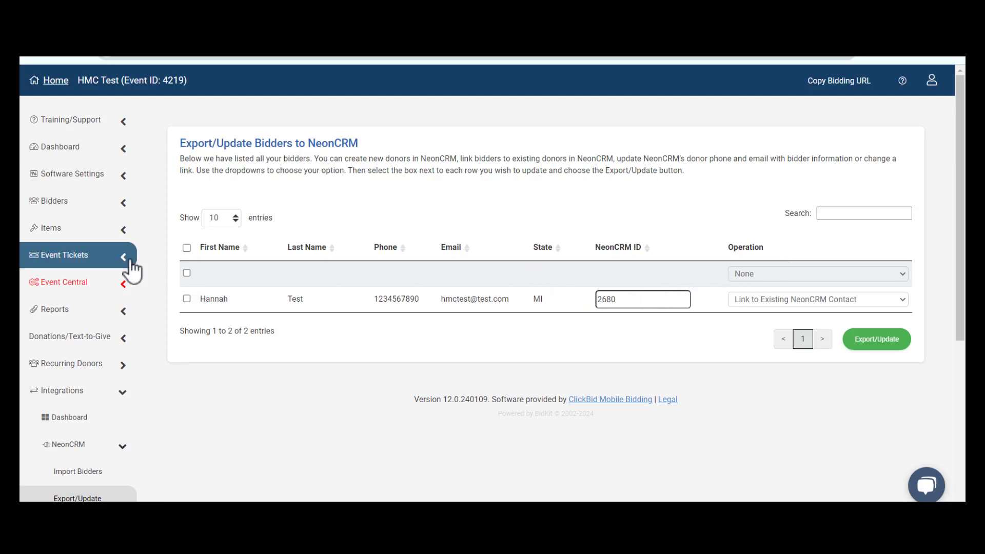
pyautogui.click(186, 298)
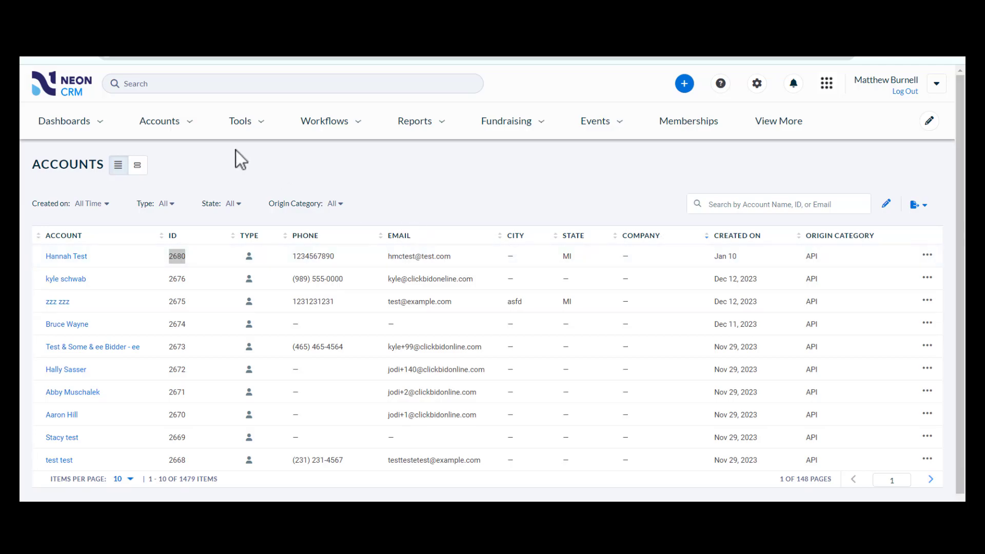
pyautogui.click(160, 121)
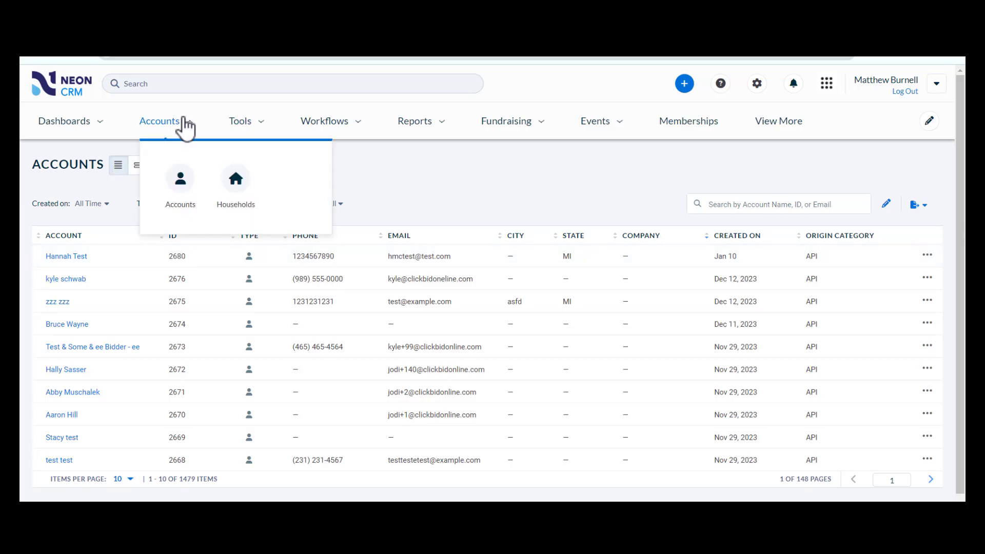
pyautogui.click(180, 178)
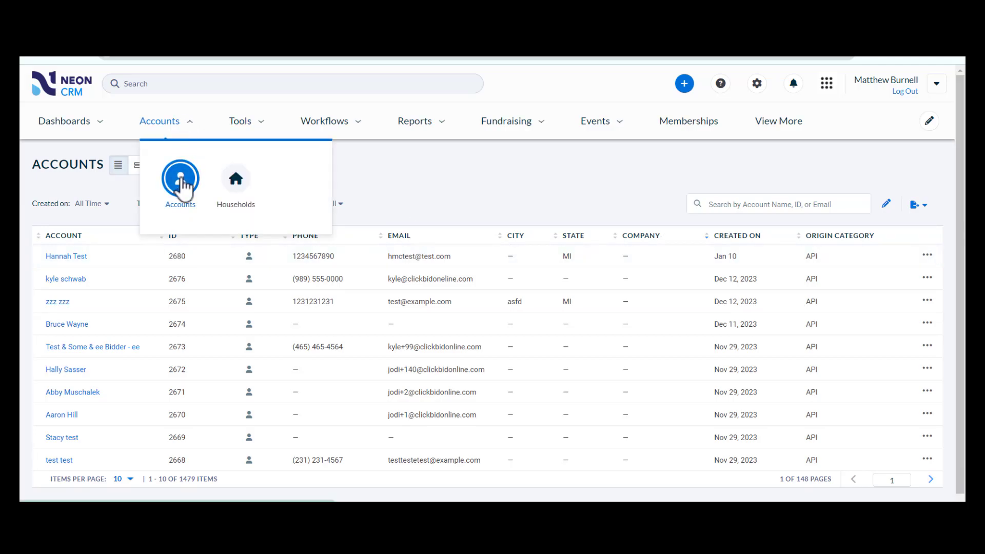